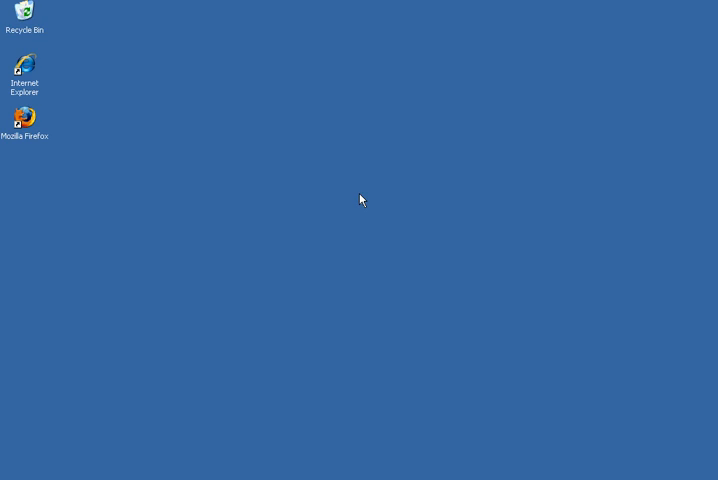
{"action": "mouse_move", "coordinate": [30, 68]}
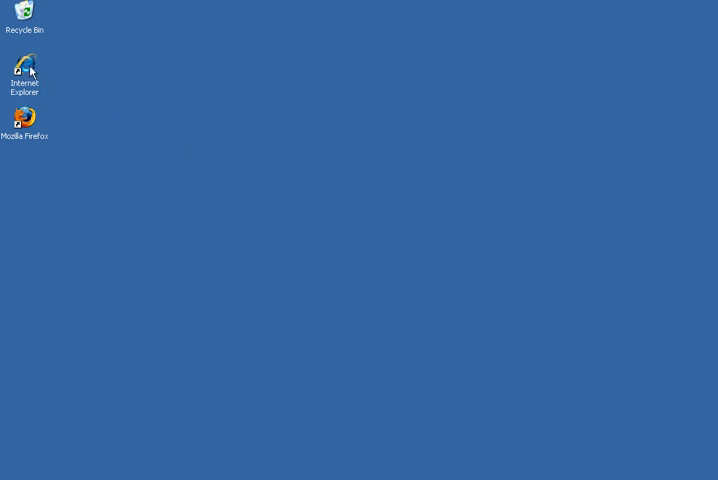
Step: Launch Internet Explorer, load myspace.com/sanityswitch, and scroll down and back up the themed profile
{"action": "double_click", "coordinate": [24, 65]}
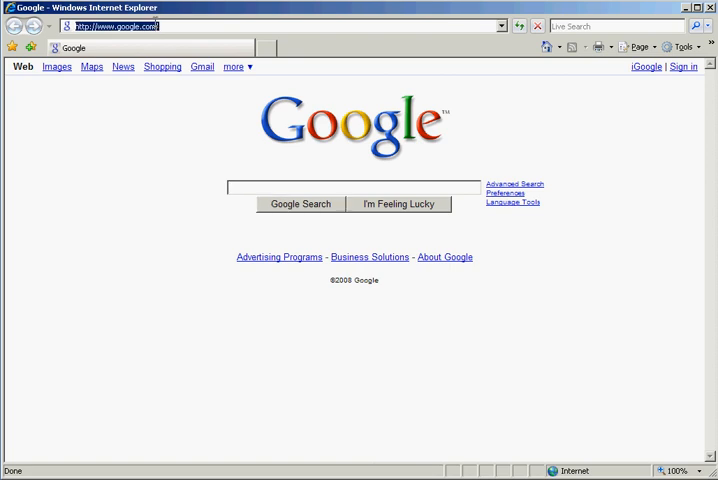
{"action": "type", "text": "myspac"}
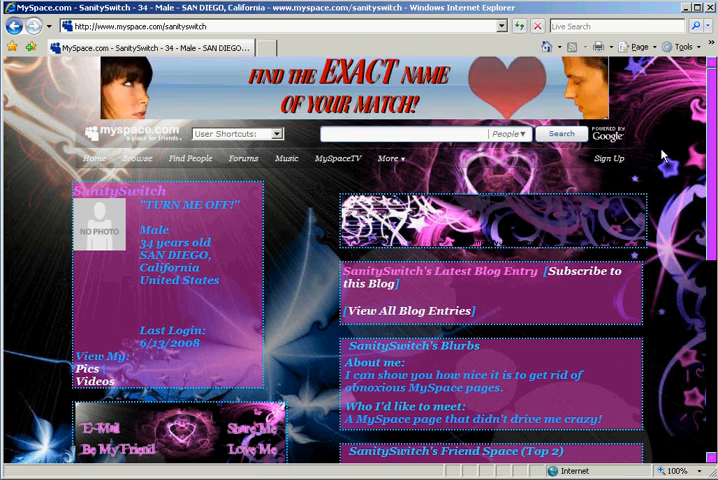
{"action": "scroll", "scroll_direction": "down", "scroll_amount": 3}
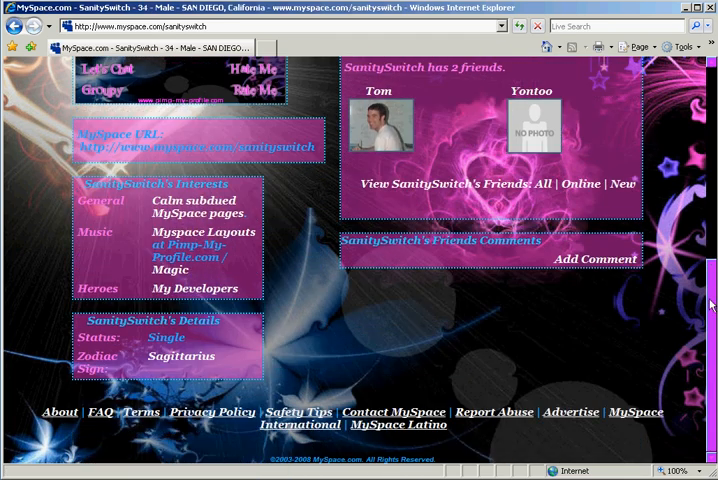
{"action": "scroll", "scroll_direction": "up", "scroll_amount": 3}
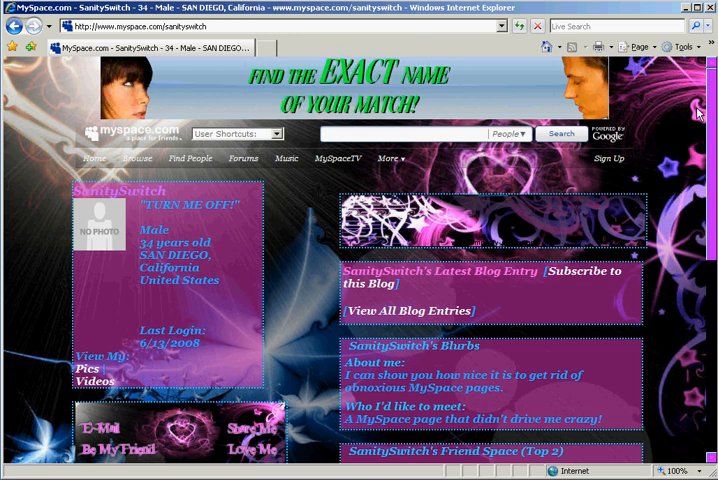
{"action": "scroll", "scroll_direction": "down", "scroll_amount": 3}
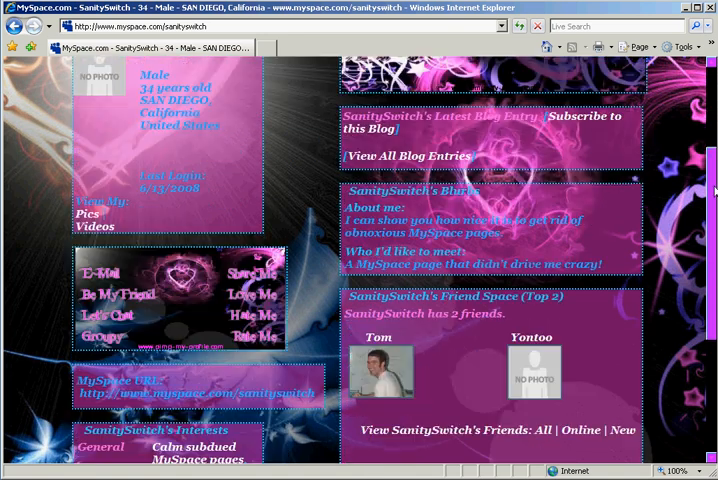
{"action": "scroll", "scroll_direction": "down", "scroll_amount": 3}
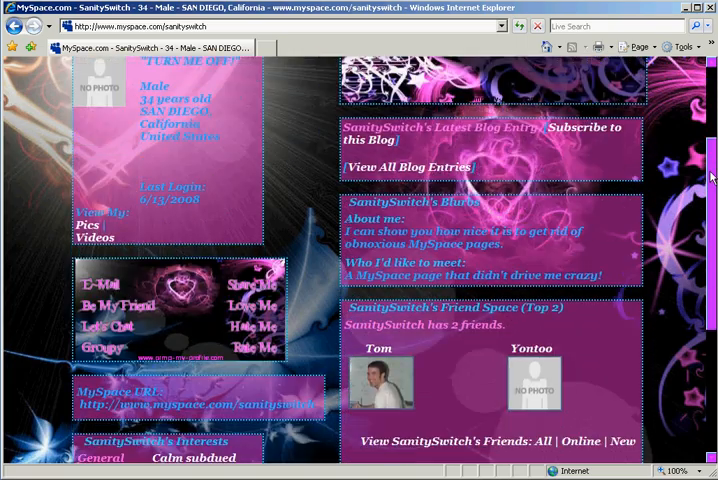
{"action": "scroll", "scroll_direction": "up", "scroll_amount": 3}
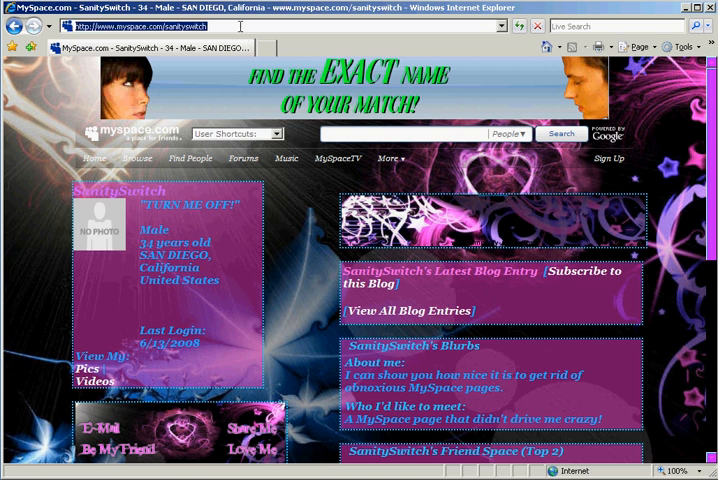
Step: Download the Yontoo Layers installer for Internet Explorer from sanityswitch.com's Get The Switch page
{"action": "type", "text": "san"}
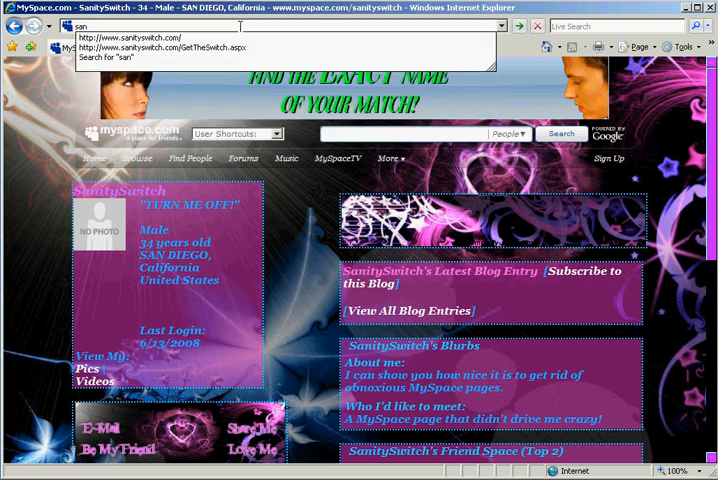
{"action": "left_click", "coordinate": [144, 37]}
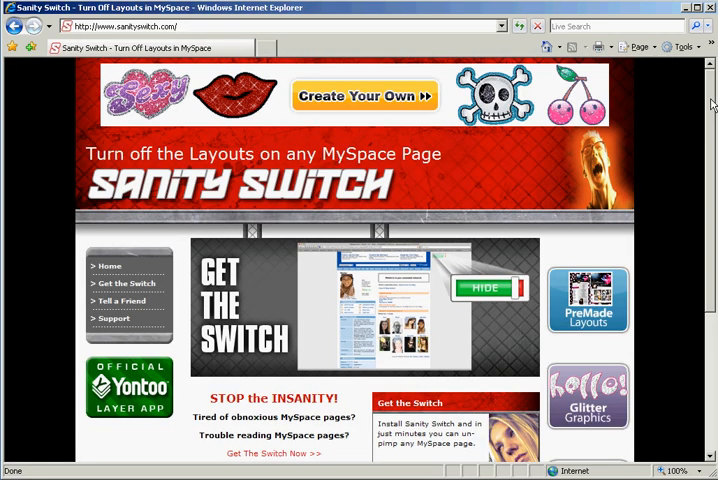
{"action": "scroll", "scroll_direction": "down", "scroll_amount": 3}
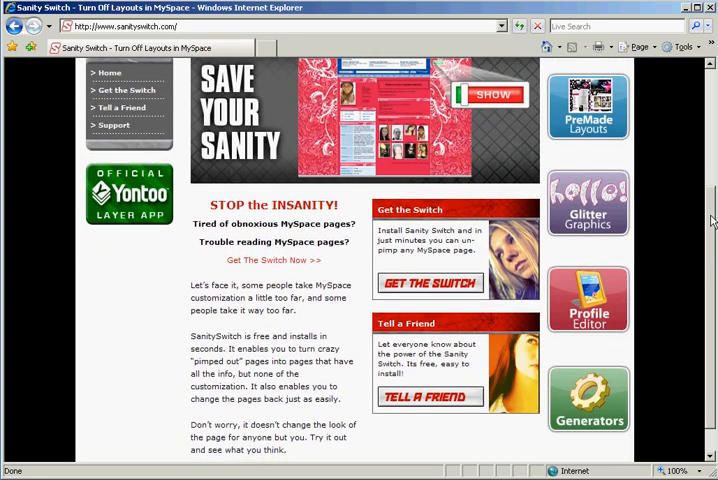
{"action": "left_click", "coordinate": [491, 95]}
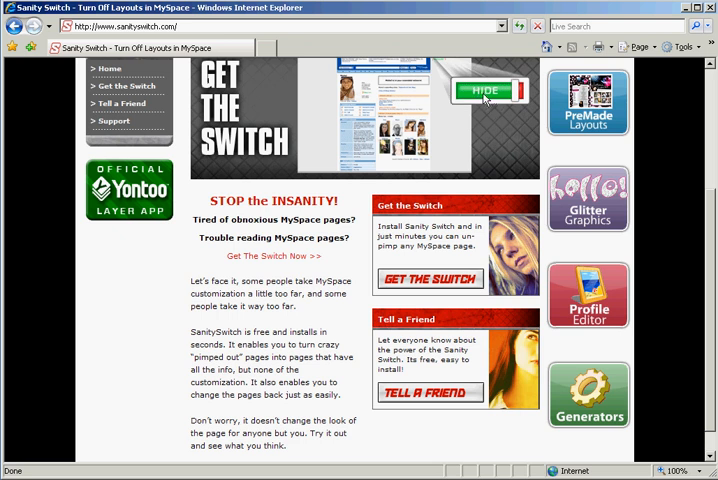
{"action": "left_click", "coordinate": [487, 90]}
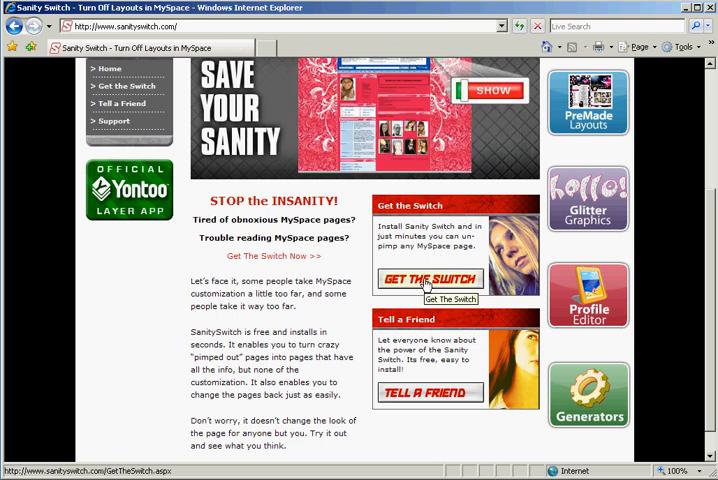
{"action": "left_click", "coordinate": [428, 279]}
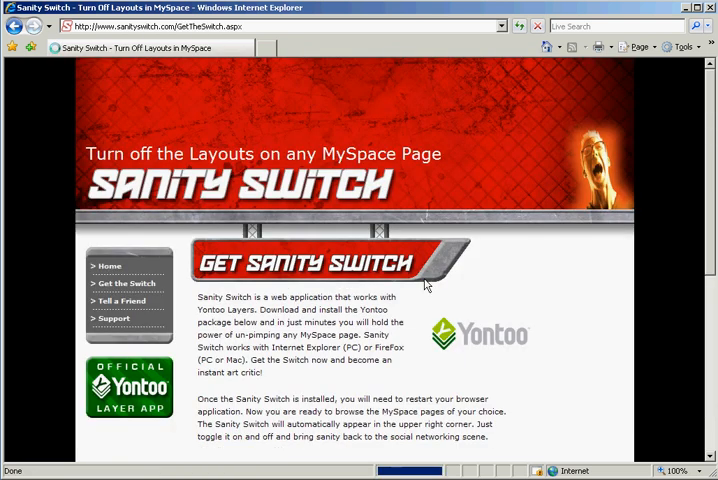
{"action": "scroll", "scroll_direction": "down", "scroll_amount": 3}
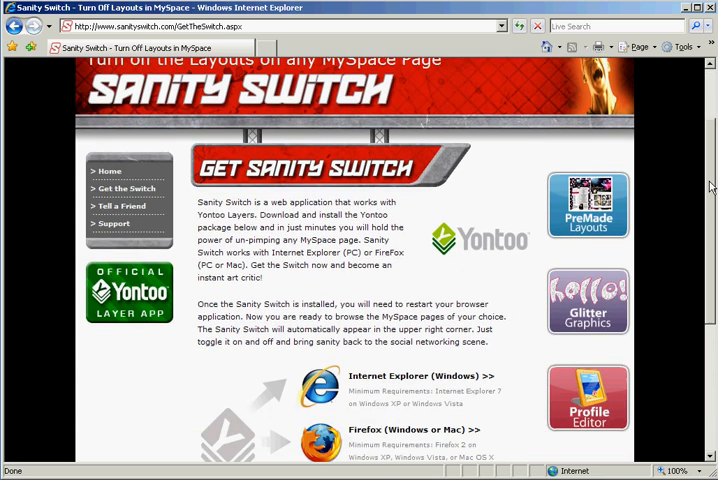
{"action": "scroll", "scroll_direction": "down", "scroll_amount": 3}
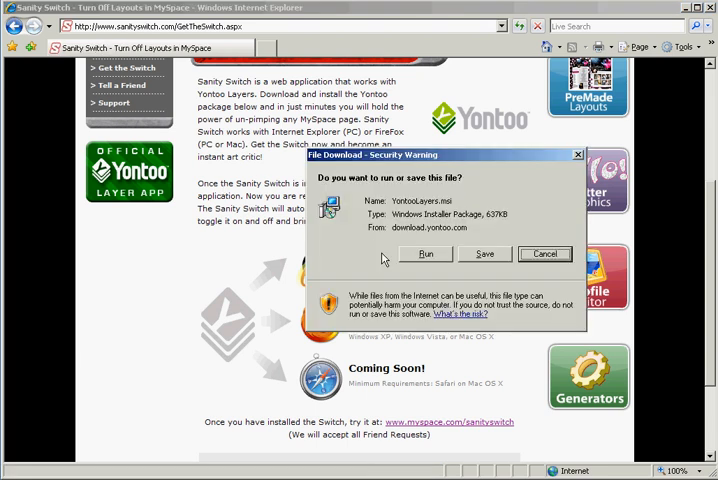
Step: Run the Yontoo Layers installer past the security warning and finish at the restart notice
{"action": "left_click", "coordinate": [424, 253]}
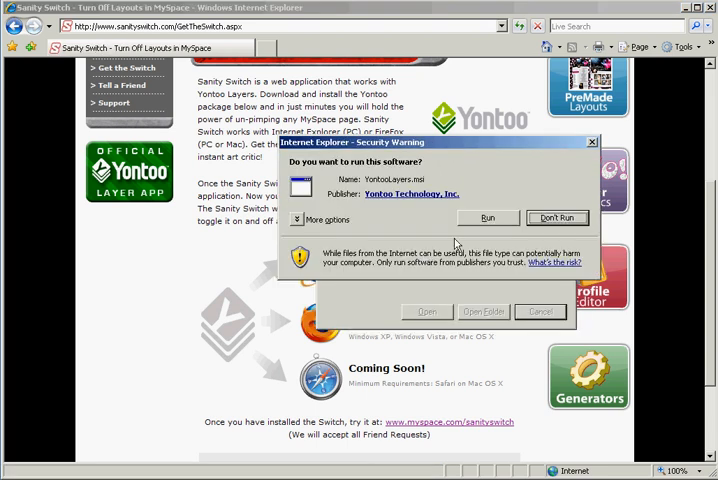
{"action": "left_click", "coordinate": [487, 217]}
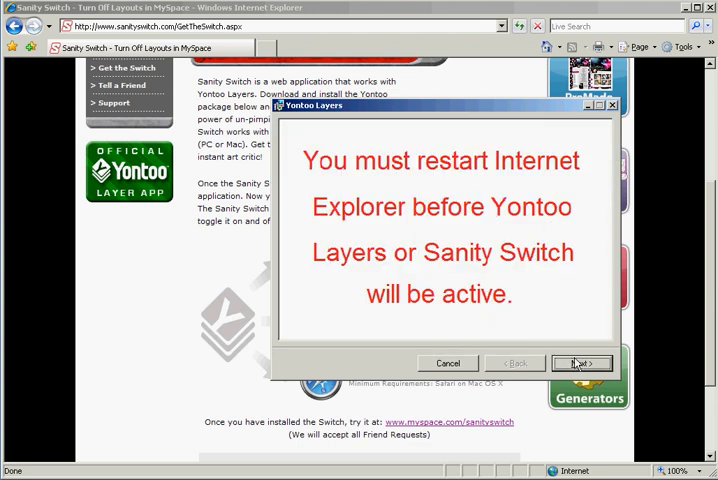
{"action": "mouse_move", "coordinate": [580, 363]}
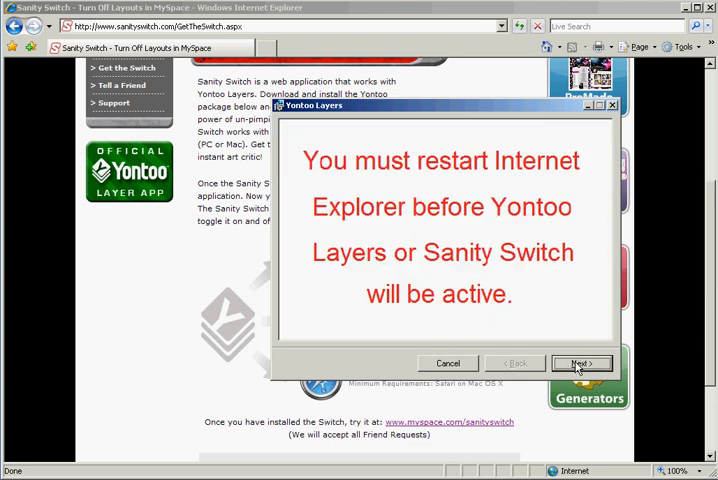
{"action": "left_click", "coordinate": [580, 363]}
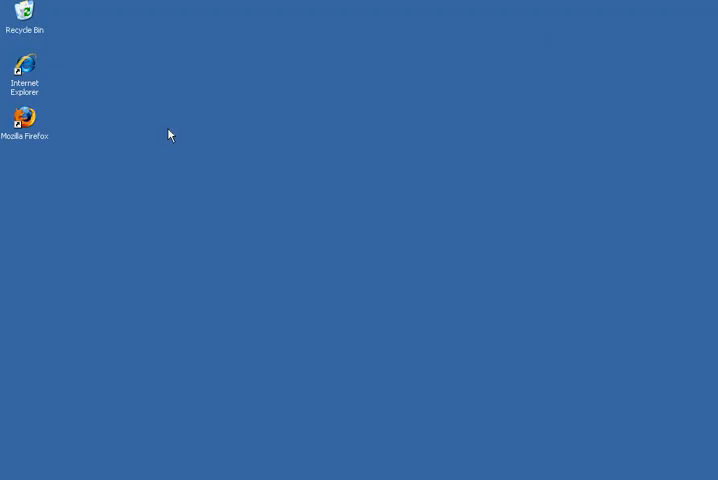
Step: Reopen Internet Explorer and allow the blocked Yontoo Layers ActiveX control to run
{"action": "double_click", "coordinate": [24, 65]}
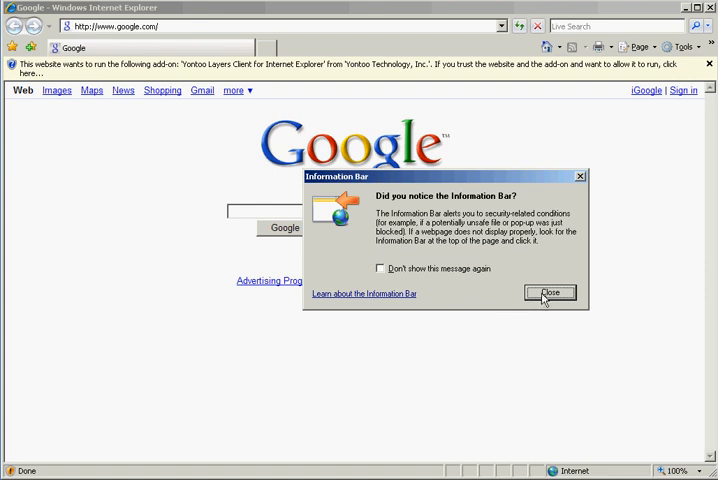
{"action": "left_click", "coordinate": [550, 292]}
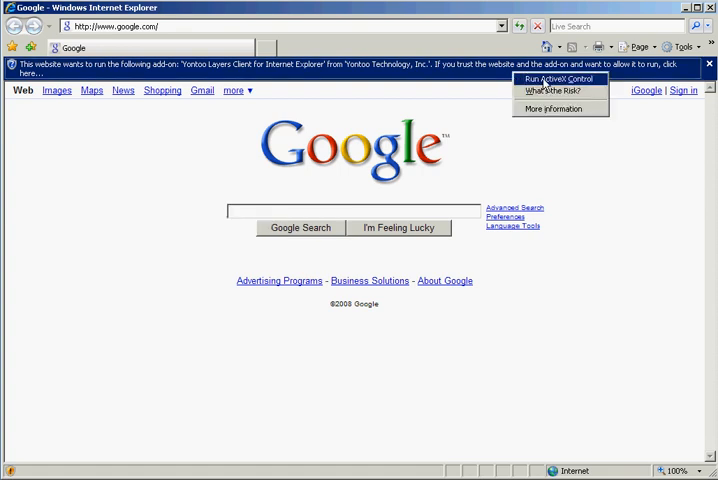
{"action": "left_click", "coordinate": [561, 79]}
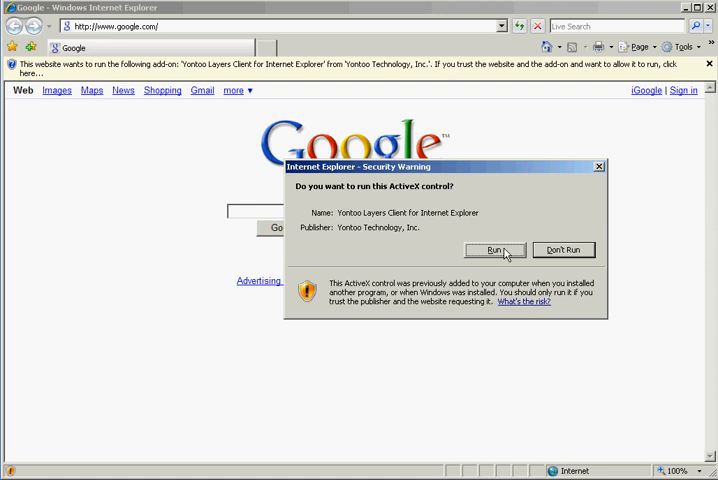
{"action": "left_click", "coordinate": [492, 250]}
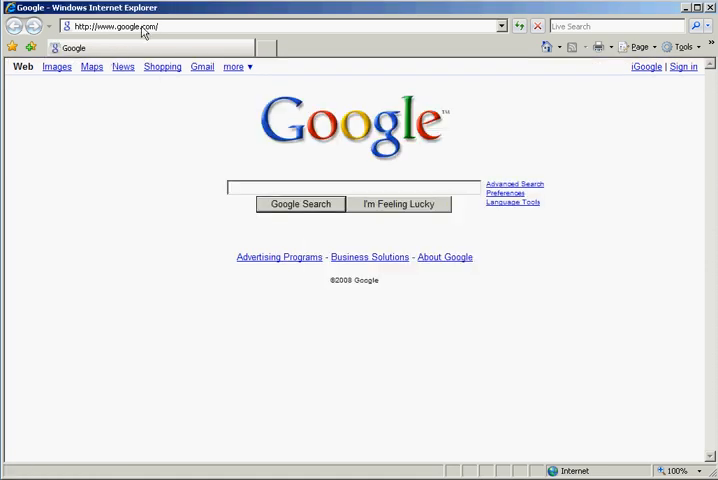
{"action": "type", "text": "myspac"}
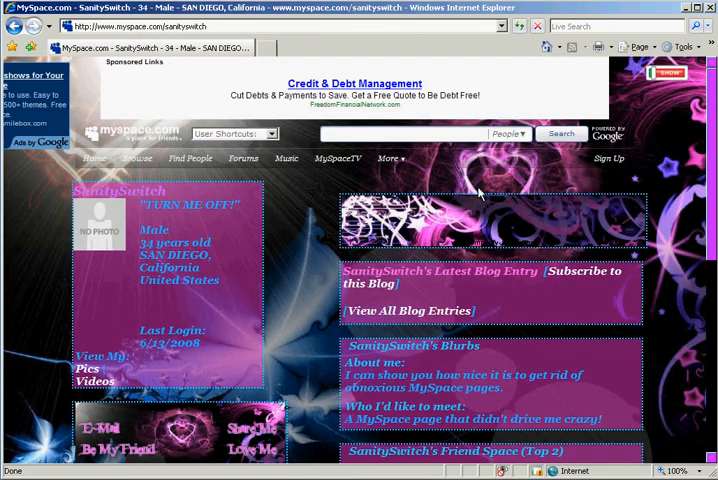
Step: Scroll through the SanitySwitch profile, then flip its custom layout with the Sanity Switch toggle
{"action": "scroll", "scroll_direction": "down", "scroll_amount": 3}
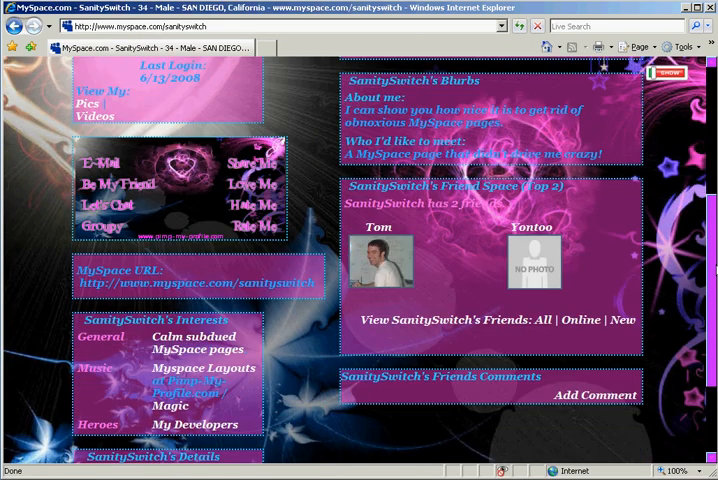
{"action": "scroll", "scroll_direction": "up", "scroll_amount": 3}
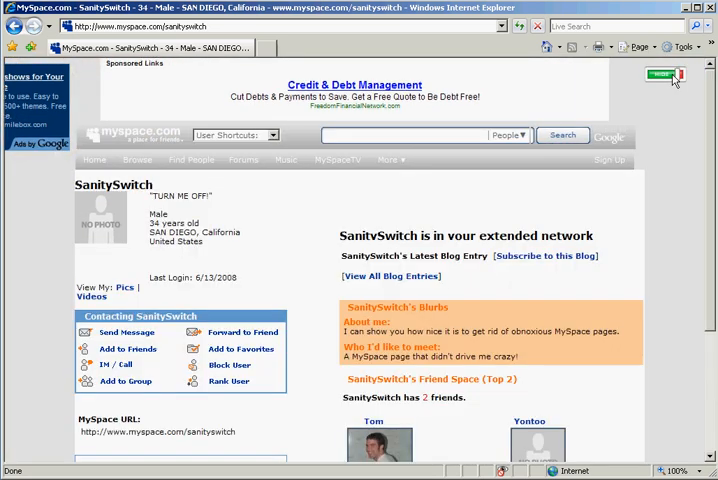
{"action": "scroll", "scroll_direction": "down", "scroll_amount": 3}
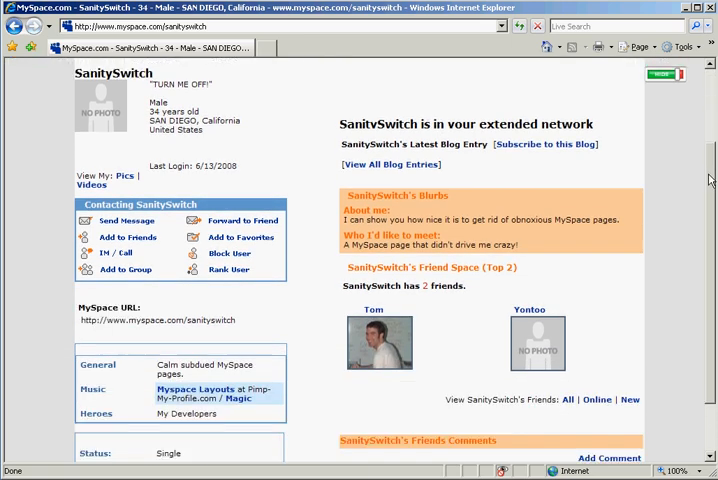
{"action": "scroll", "scroll_direction": "down", "scroll_amount": 3}
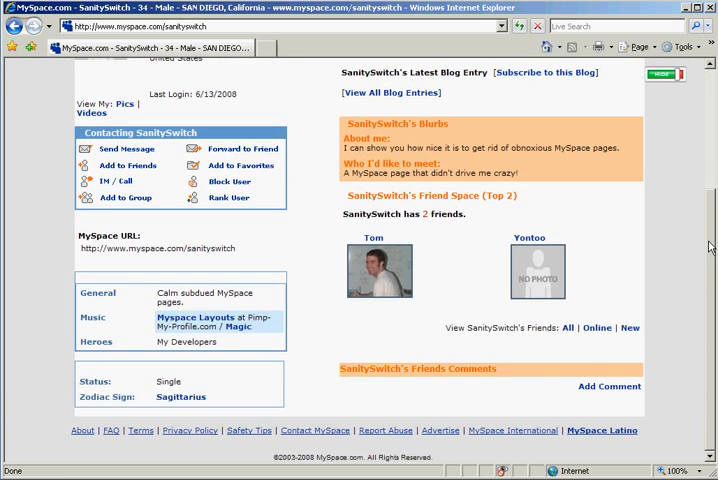
{"action": "scroll", "scroll_direction": "up", "scroll_amount": 3}
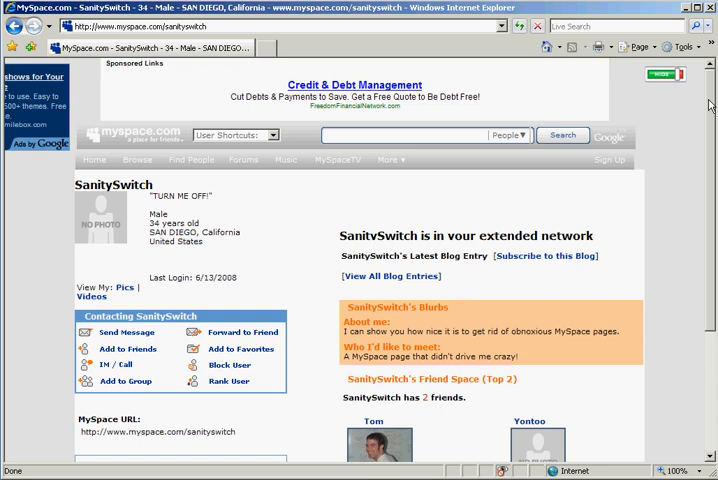
{"action": "scroll", "scroll_direction": "down", "scroll_amount": 3}
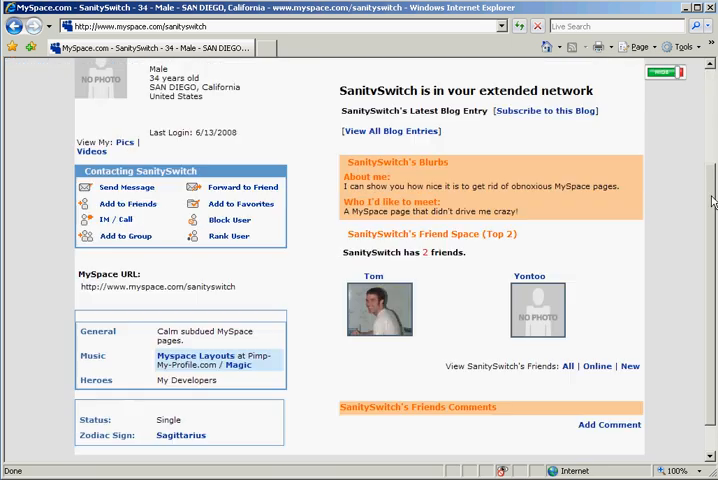
{"action": "scroll", "scroll_direction": "up", "scroll_amount": 3}
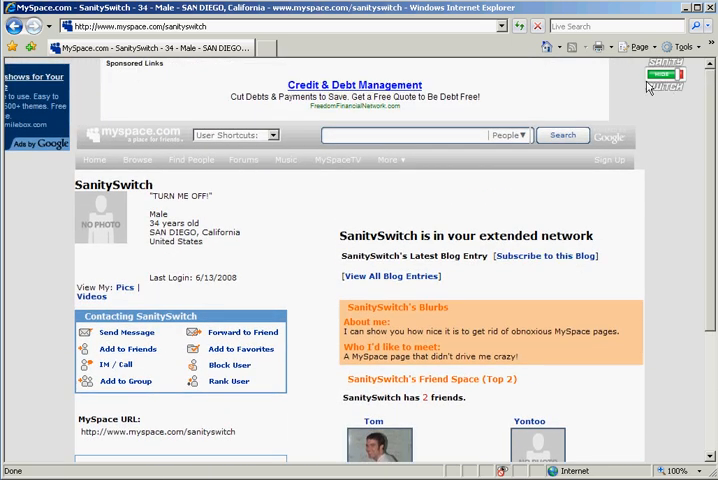
{"action": "left_click", "coordinate": [664, 72]}
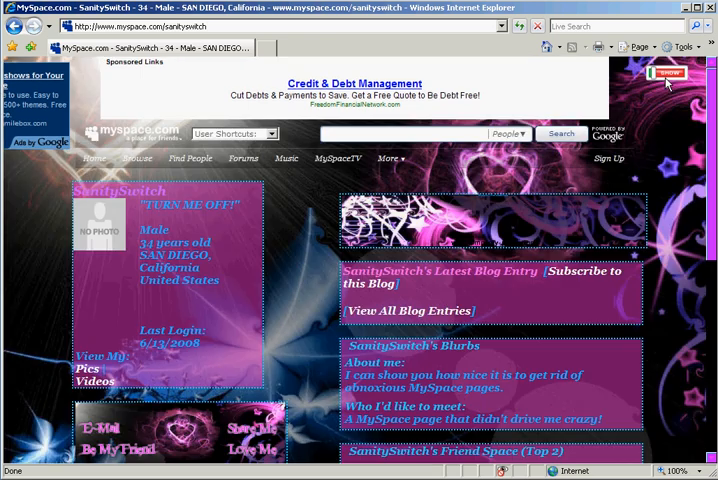
Step: Scroll to compare the plain page, then toggle the profile's custom layout back on
{"action": "scroll", "scroll_direction": "down", "scroll_amount": 3}
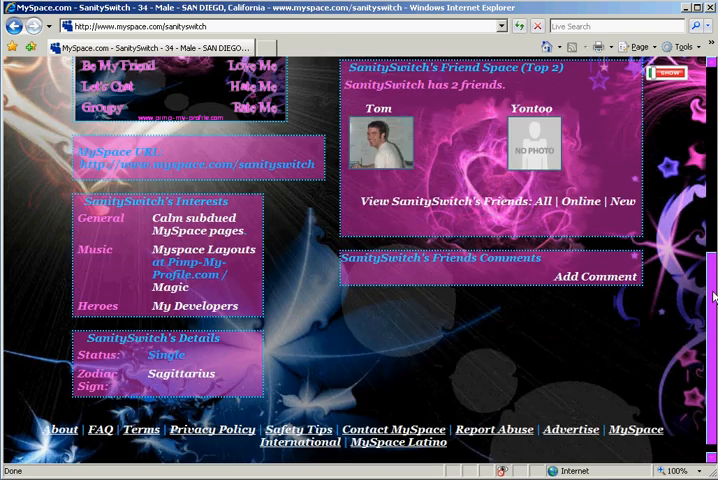
{"action": "scroll", "scroll_direction": "up", "scroll_amount": 3}
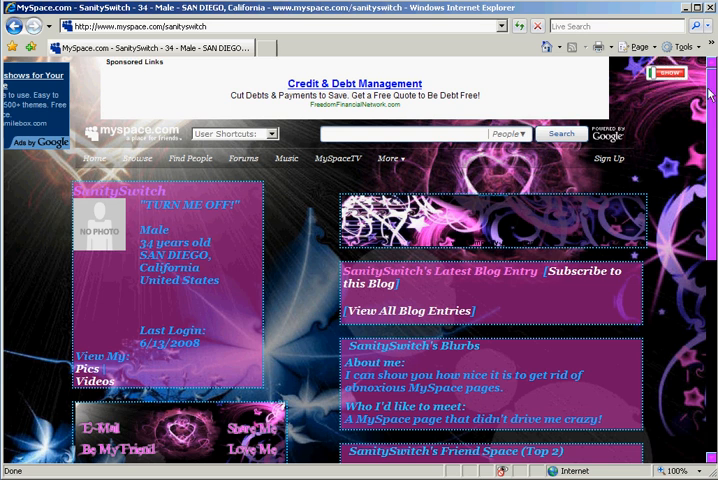
{"action": "scroll", "scroll_direction": "down", "scroll_amount": 3}
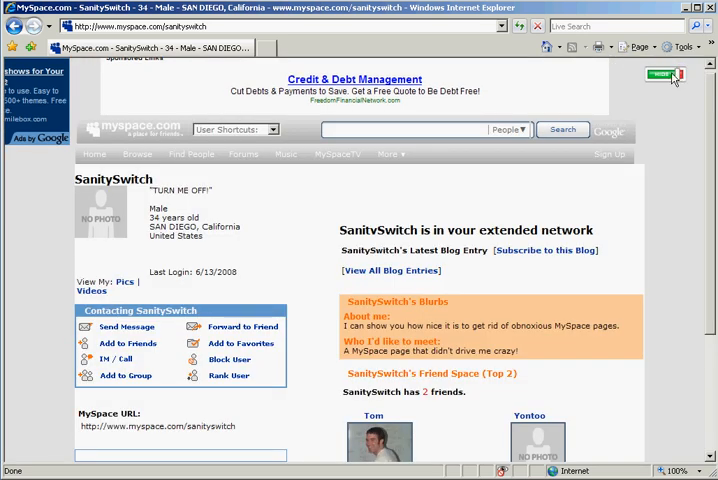
{"action": "left_click", "coordinate": [662, 73]}
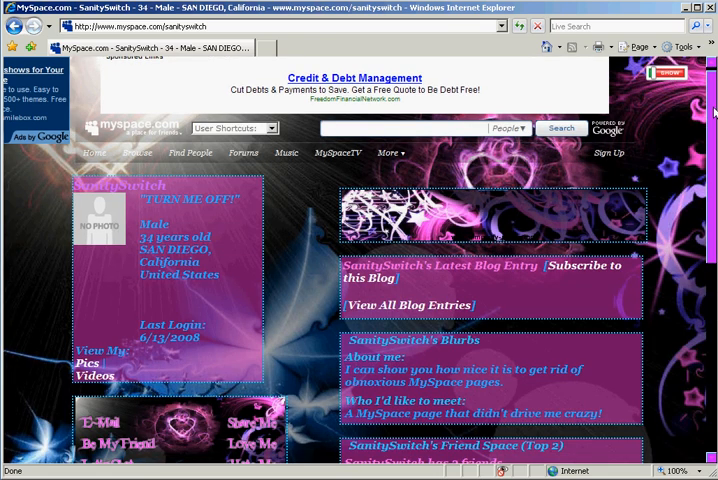
{"action": "scroll", "scroll_direction": "down", "scroll_amount": 3}
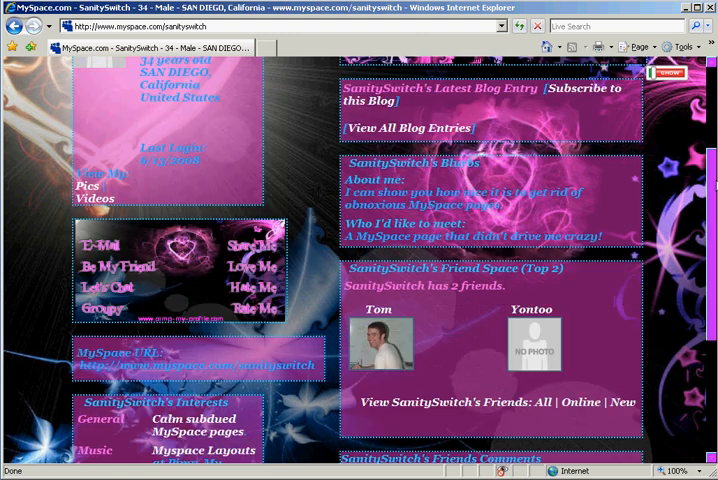
{"action": "scroll", "scroll_direction": "up", "scroll_amount": 3}
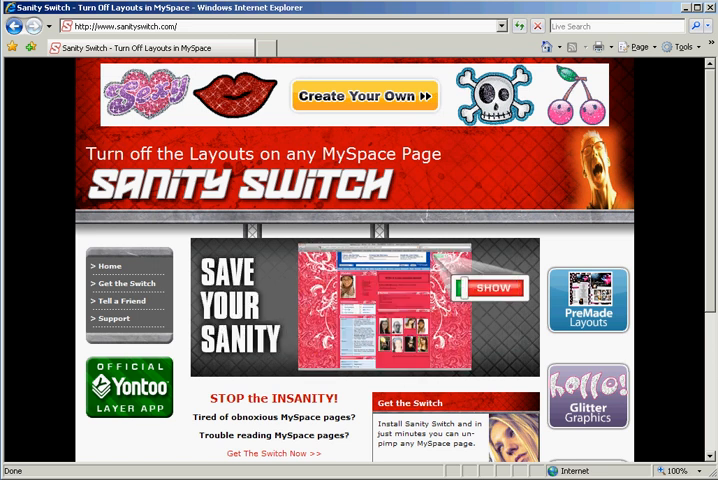
Step: Replace the Tell a Friend message with 'Check this out' and close Internet Explorer
{"action": "scroll", "scroll_direction": "down", "scroll_amount": 3}
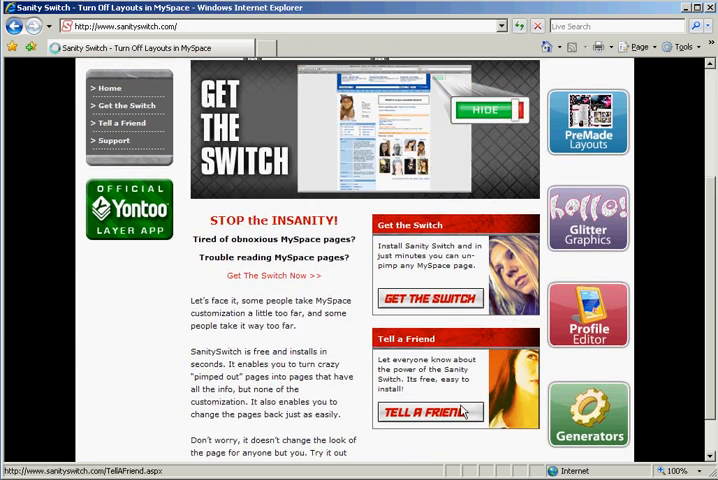
{"action": "left_click", "coordinate": [429, 412]}
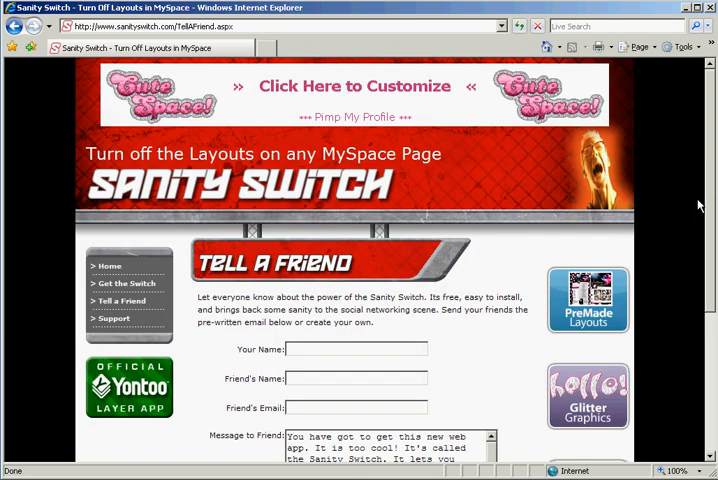
{"action": "scroll", "scroll_direction": "down", "scroll_amount": 3}
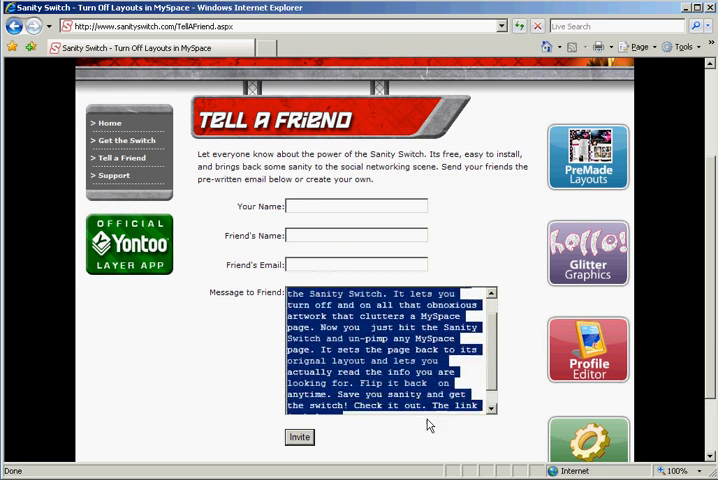
{"action": "scroll", "scroll_direction": "down", "scroll_amount": 3}
{"action": "type", "text": "Check this"}
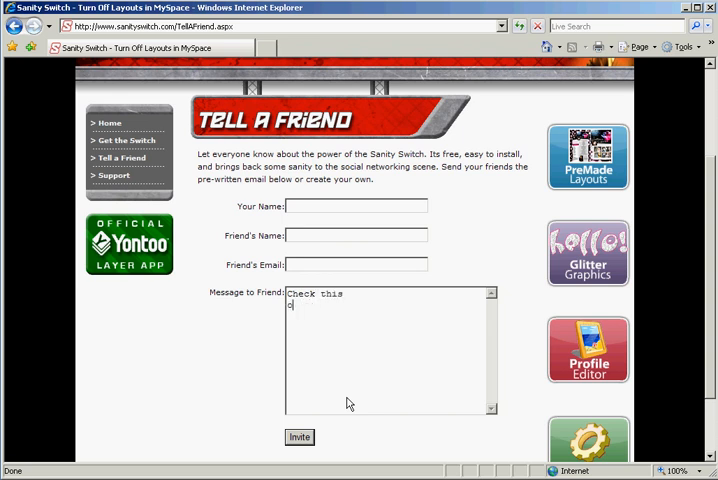
{"action": "type", "text": "out"}
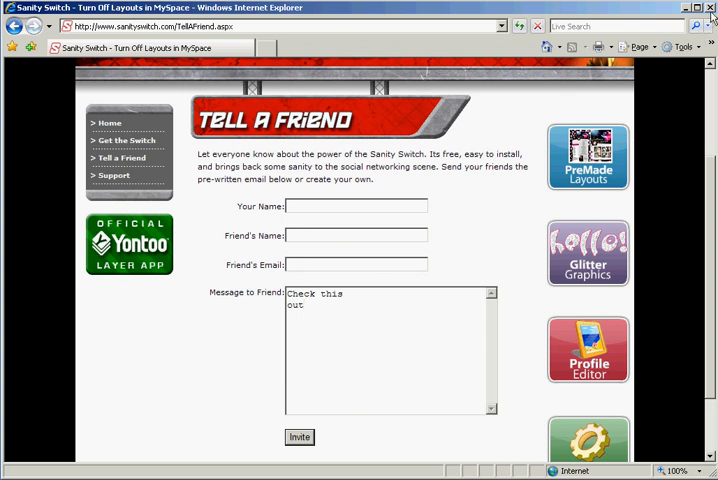
{"action": "left_click", "coordinate": [709, 8]}
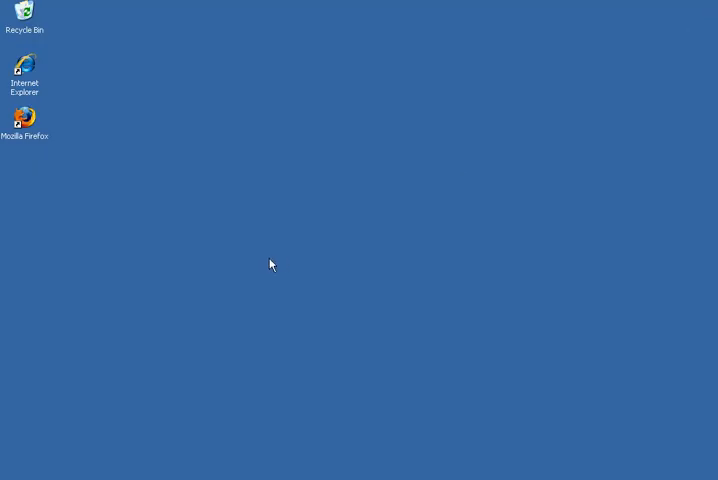